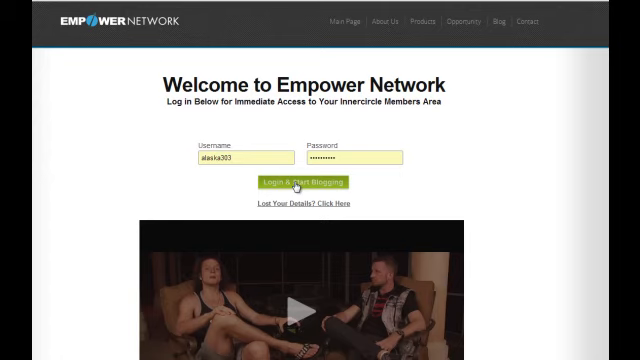
Log in to reach the members area with the broadcast post and core products list.
left_click(298, 182)
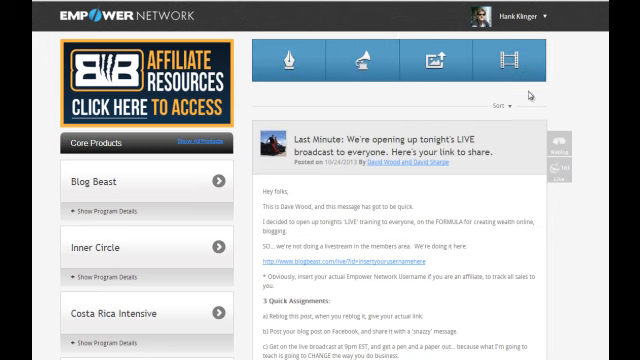
mouse_move(324, 188)
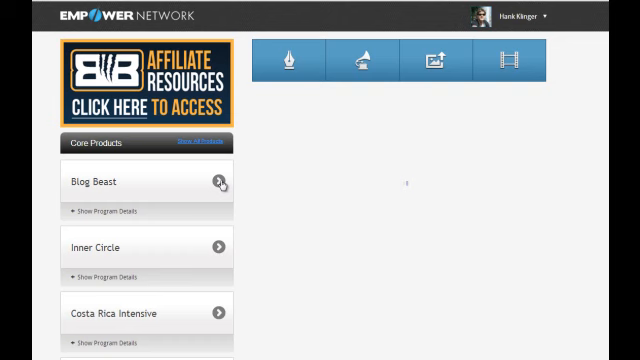
Expand Blog Beast and start the Lesson 1 video, Easy Bloggin' Blog Tech with Lawrence Tam.
left_click(220, 182)
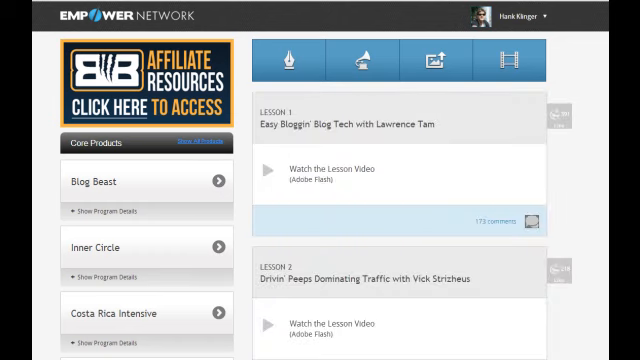
left_click(266, 168)
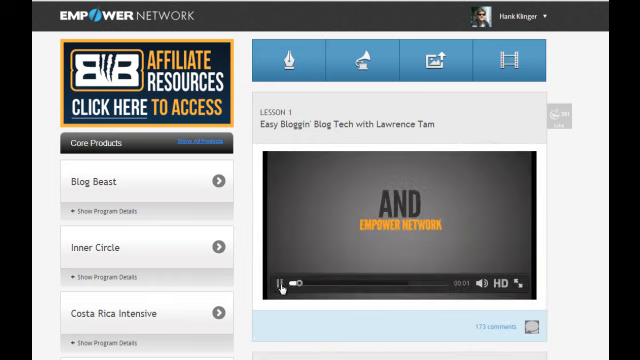
left_click(284, 284)
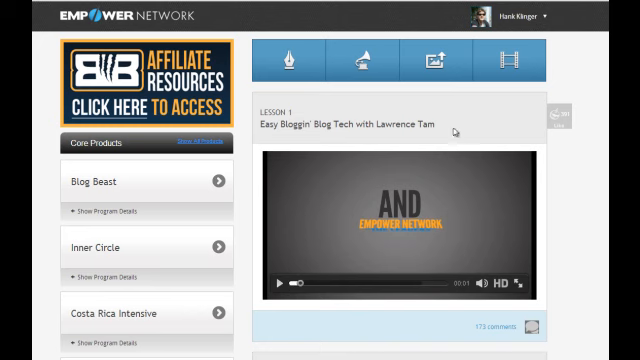
scroll("down", 3)
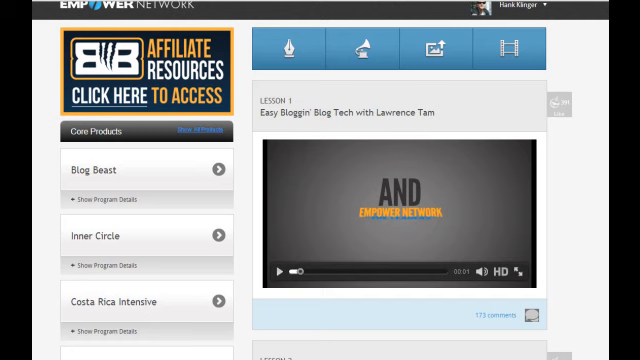
mouse_move(222, 236)
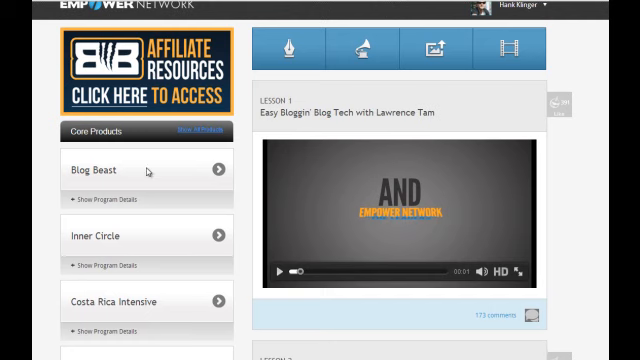
mouse_move(164, 206)
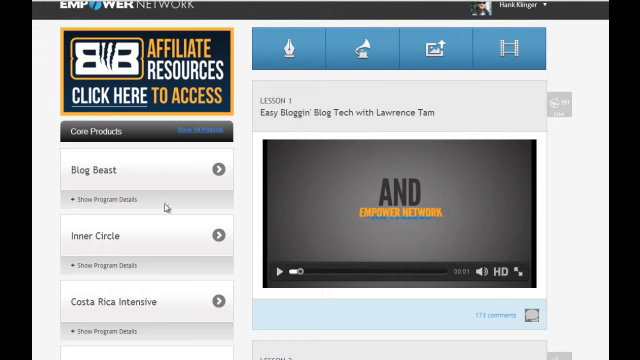
mouse_move(142, 244)
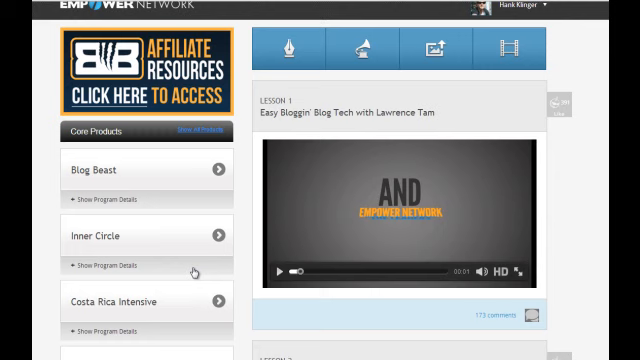
mouse_move(216, 312)
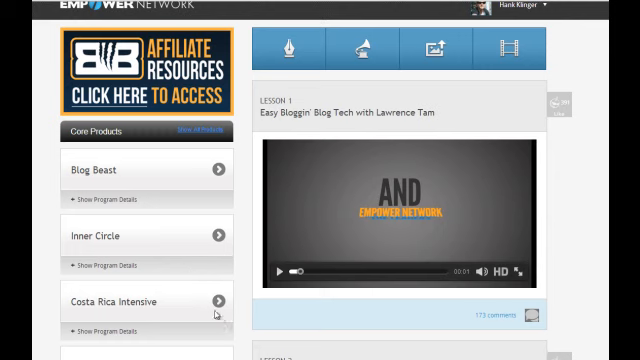
mouse_move(388, 256)
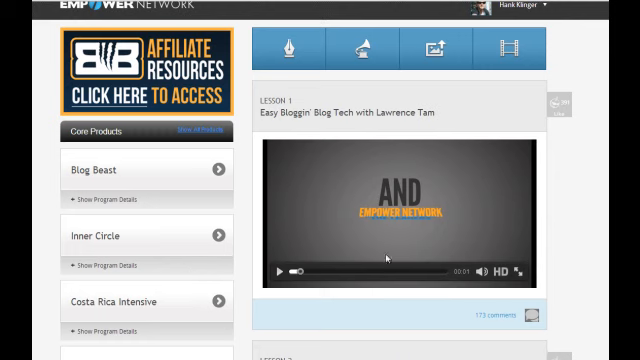
mouse_move(364, 52)
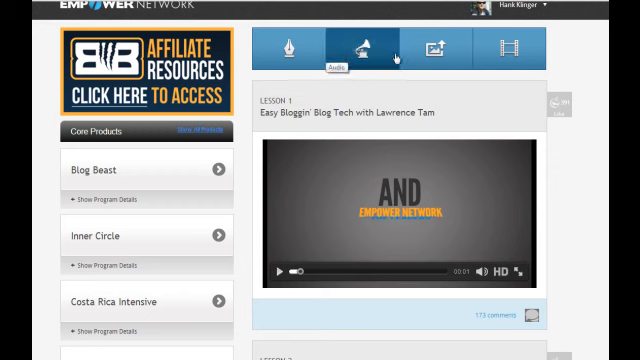
mouse_move(290, 48)
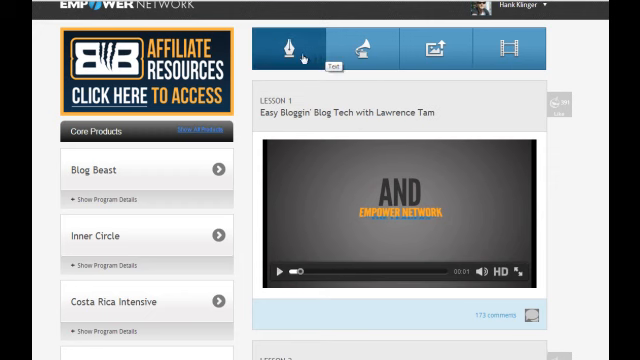
Cycle through the posting panel's text, audio, image and video message forms.
left_click(290, 52)
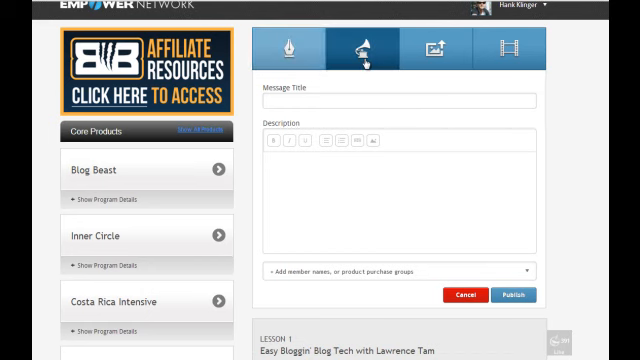
left_click(368, 52)
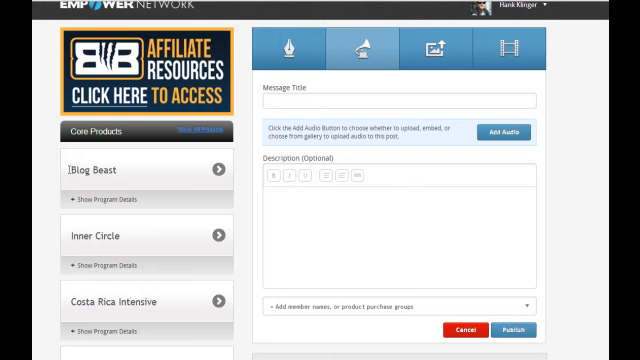
left_click(434, 52)
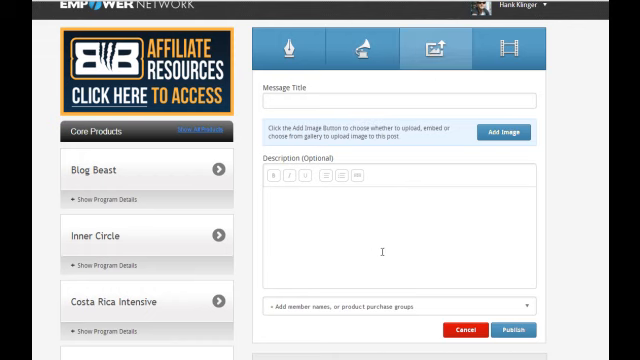
left_click(508, 52)
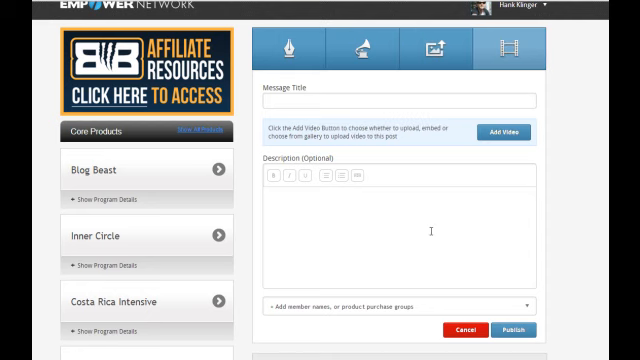
left_click(378, 52)
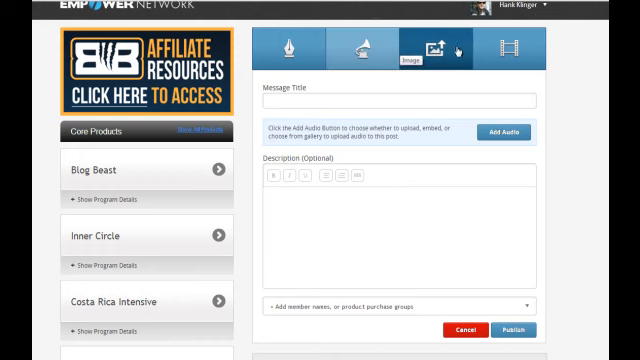
left_click(504, 52)
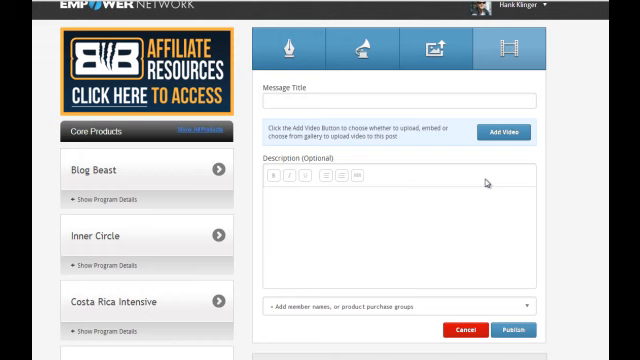
Leave the posting panel for the member's blog, Recreate Yourself Today.
left_click(530, 8)
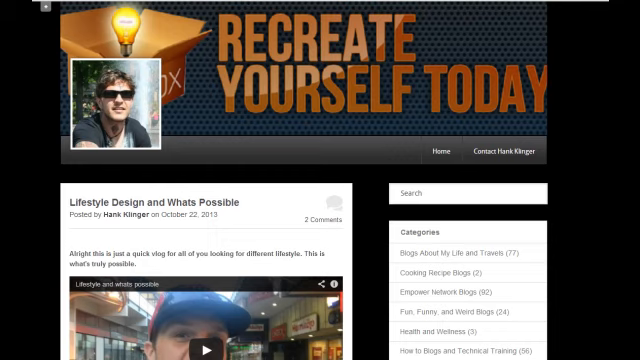
scroll("down", 3)
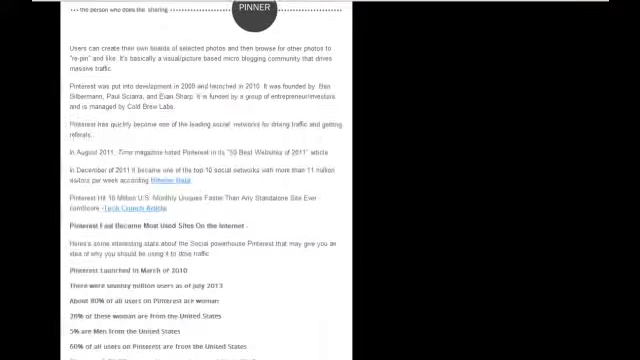
scroll("down", 3)
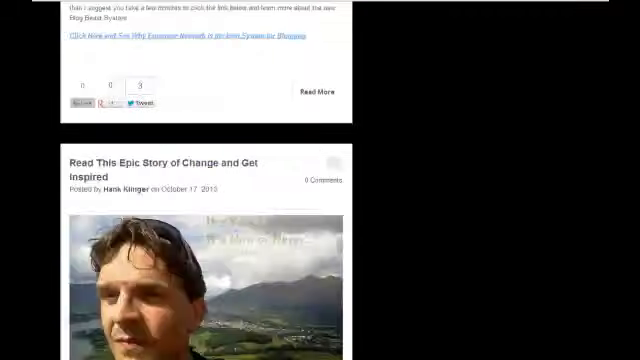
scroll("down", 3)
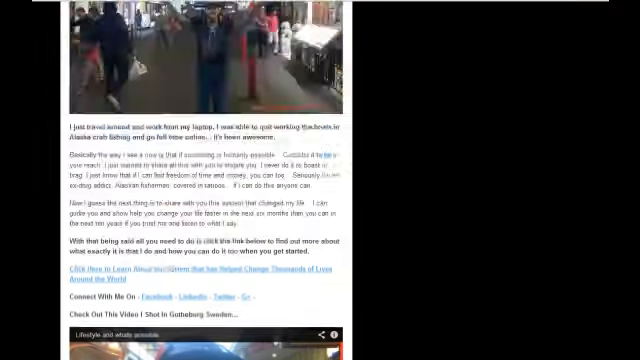
scroll("up", 3)
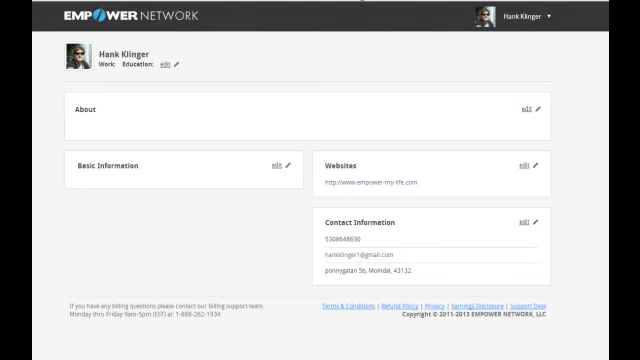
mouse_move(252, 92)
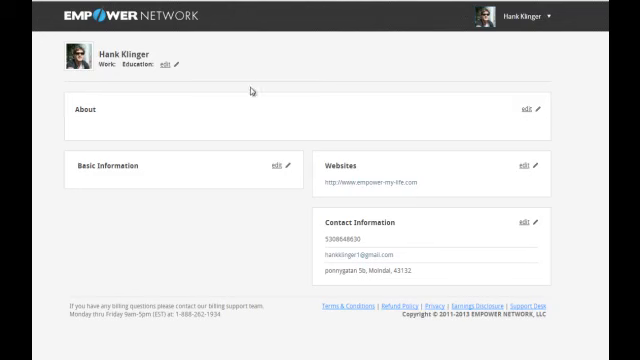
mouse_move(120, 164)
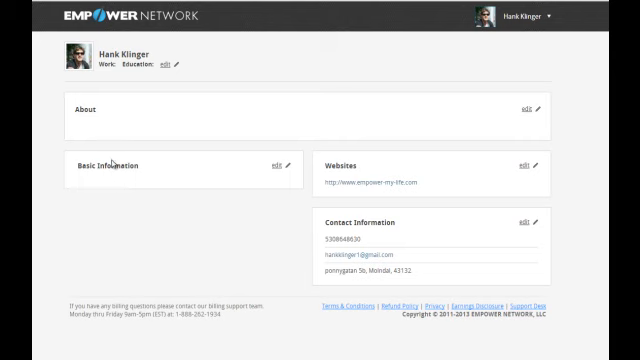
mouse_move(284, 228)
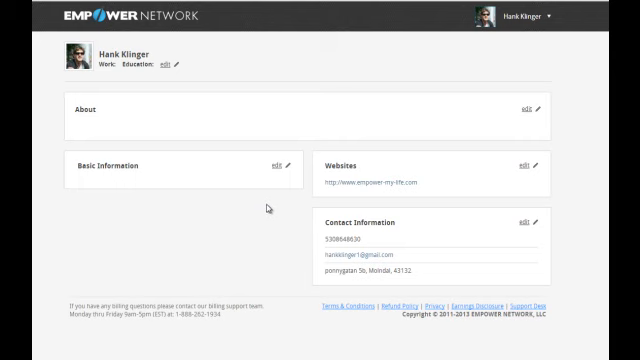
mouse_move(272, 210)
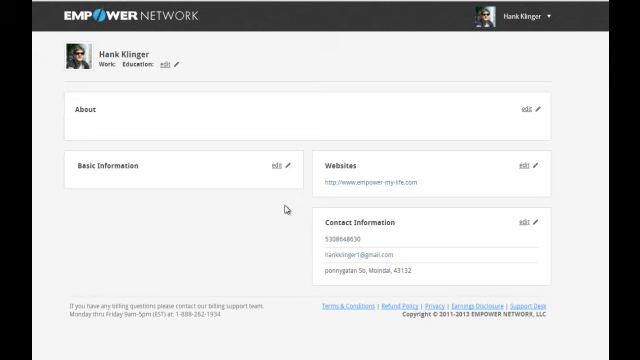
mouse_move(398, 180)
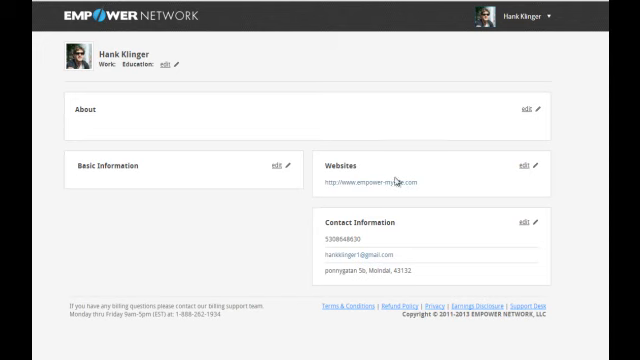
Bring up the account dropdown from the member's name at the top right.
left_click(536, 14)
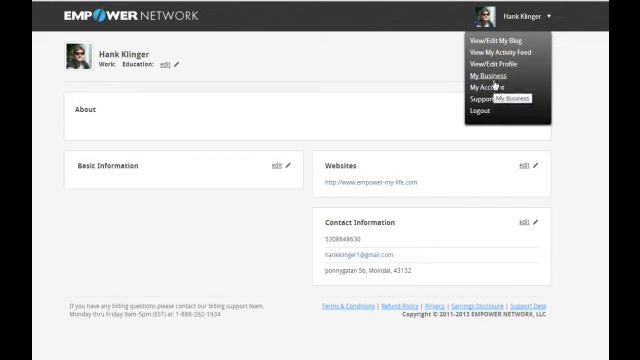
Go to My Account and show the password, contact information and Fast Cash options.
left_click(484, 90)
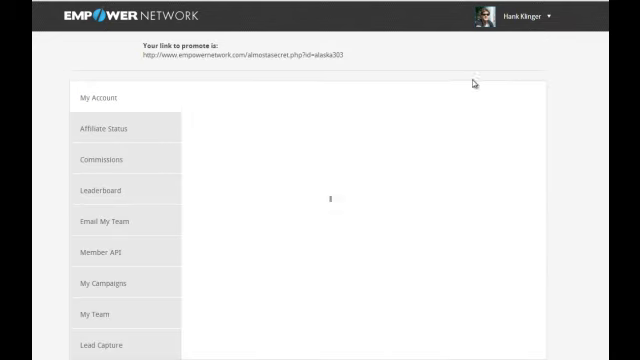
left_click(92, 100)
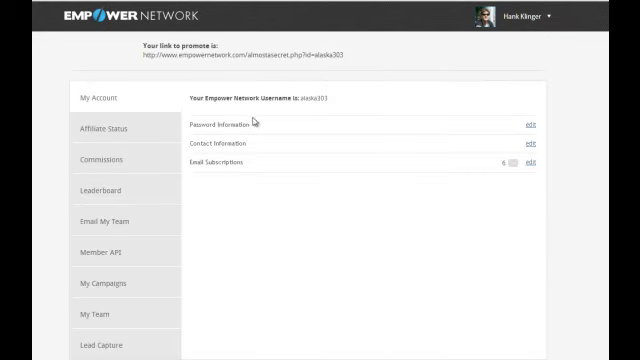
mouse_move(250, 178)
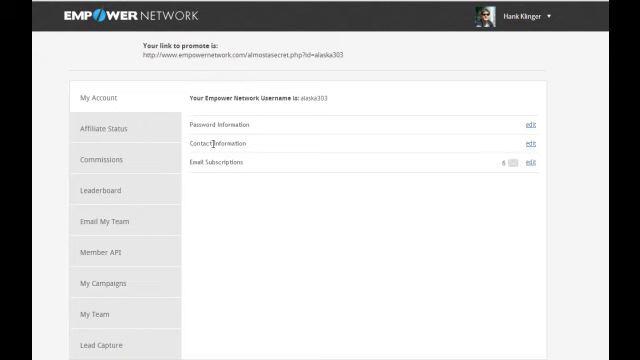
mouse_move(212, 128)
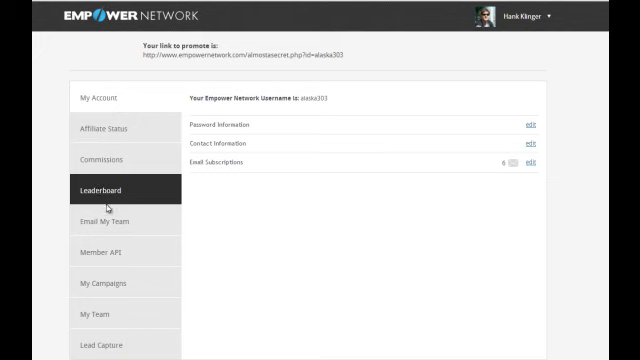
left_click(106, 220)
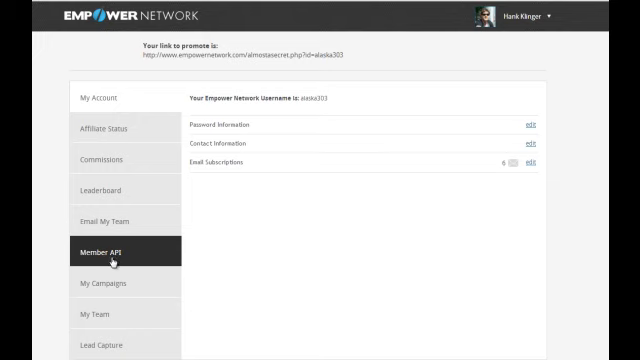
mouse_move(84, 256)
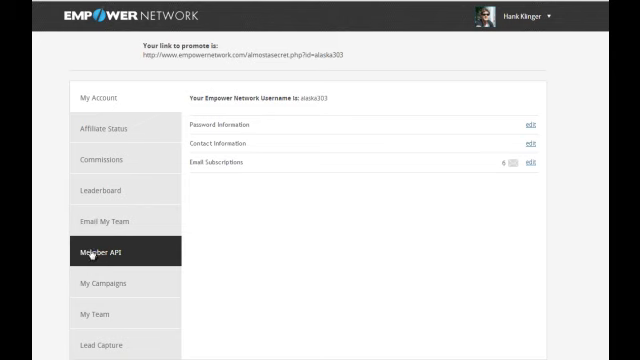